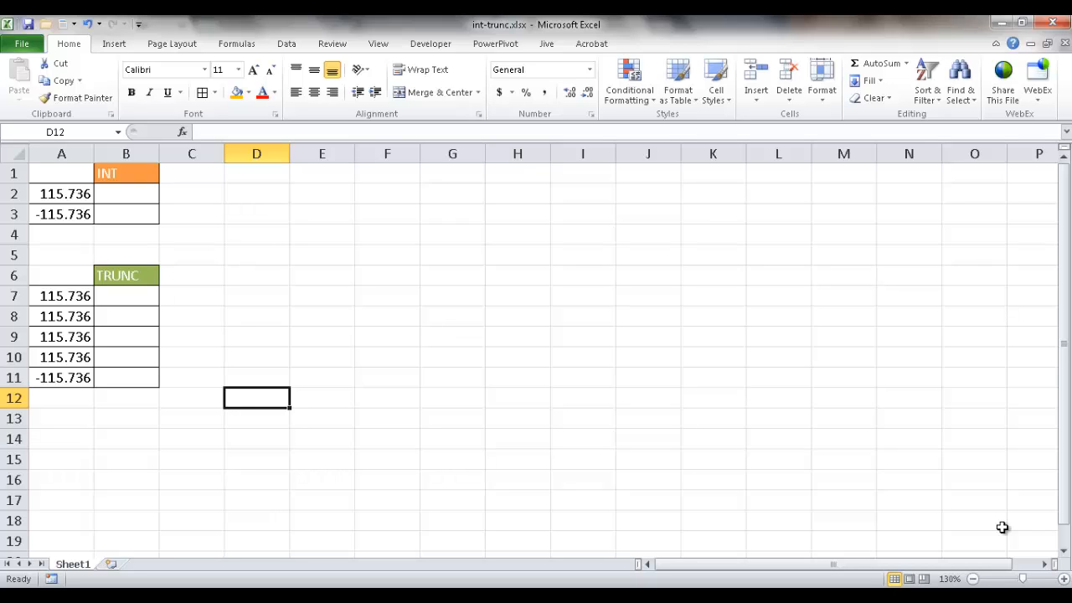
mouse_move(532, 325)
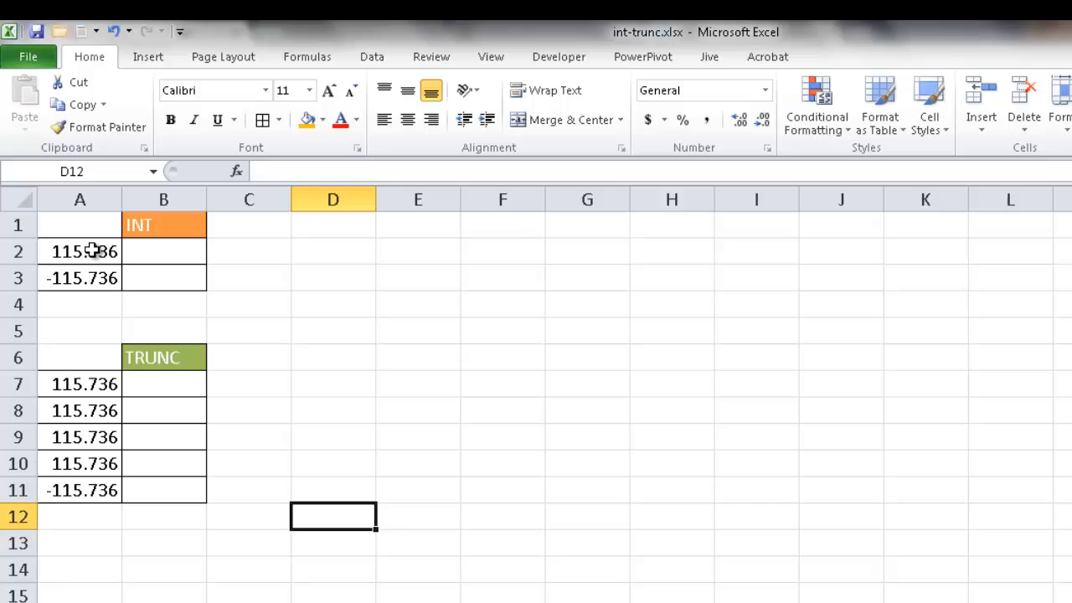
- Check the negative value in A3, then start a formula in B2
click(80, 278)
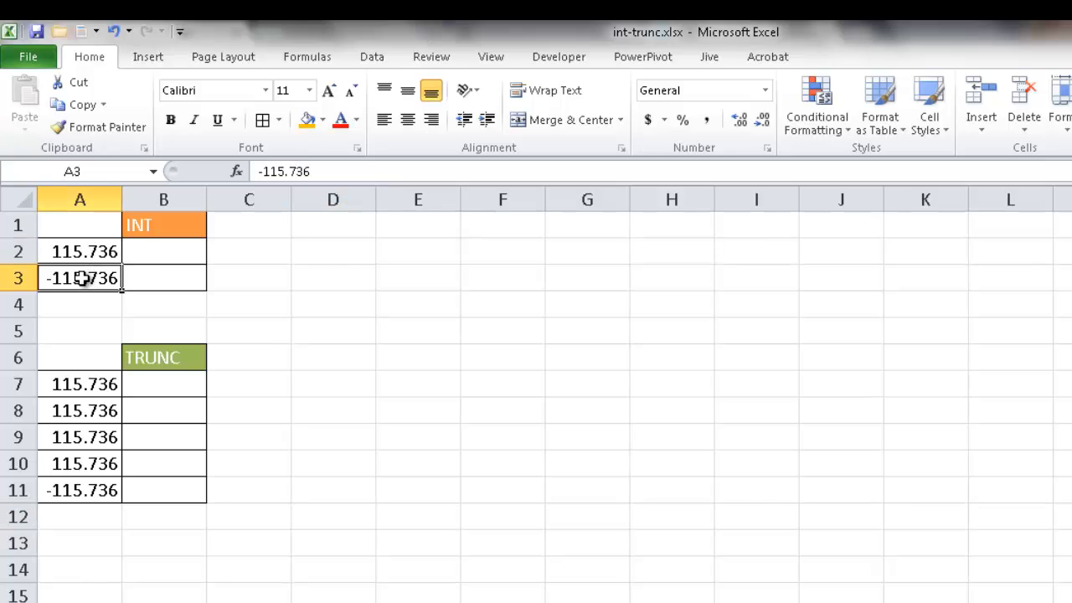
mouse_move(148, 253)
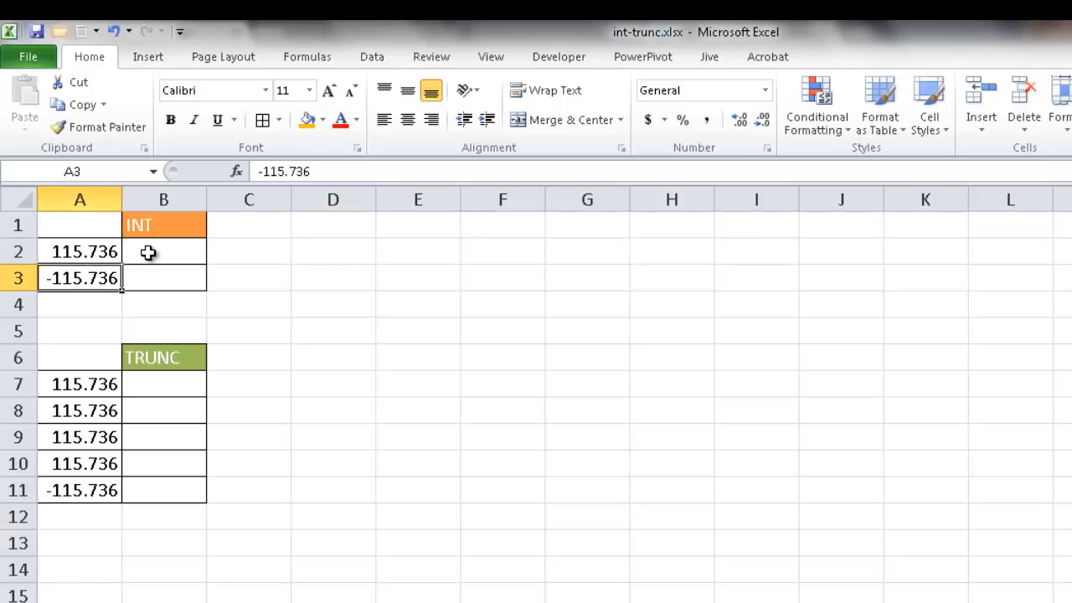
click(163, 251)
text(=)
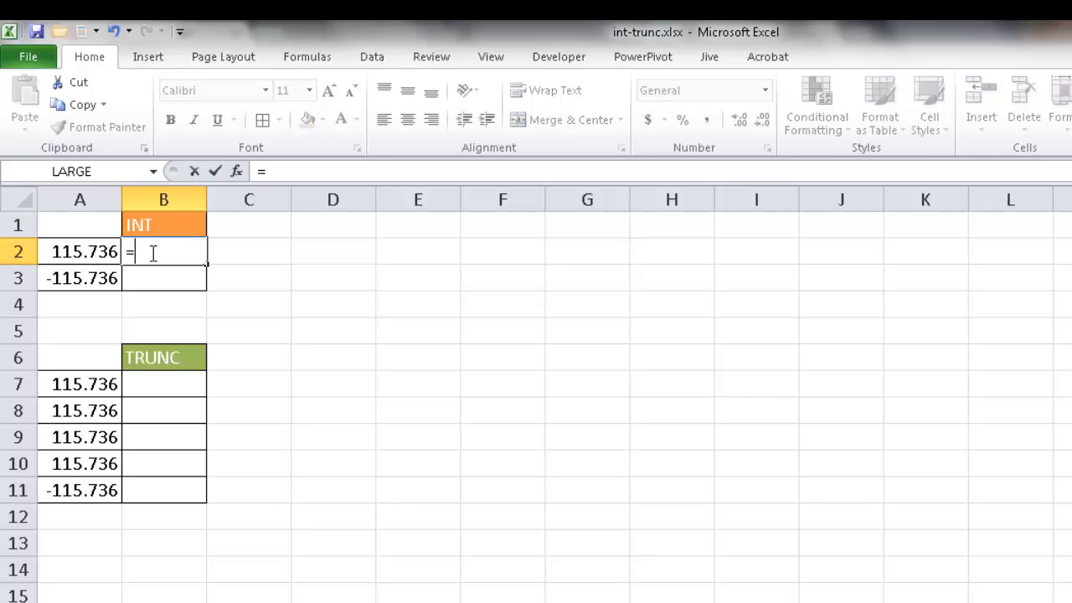
- Enter =INT(A2) in B2 and =INT(A3) in B3, giving 115 and -116
text(INT()
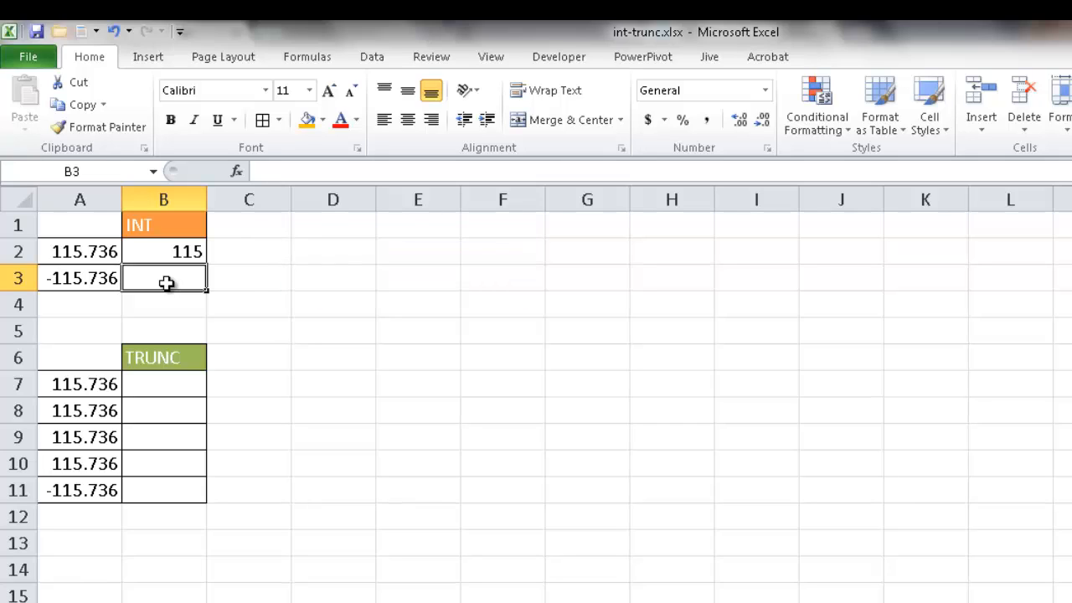
mouse_move(166, 279)
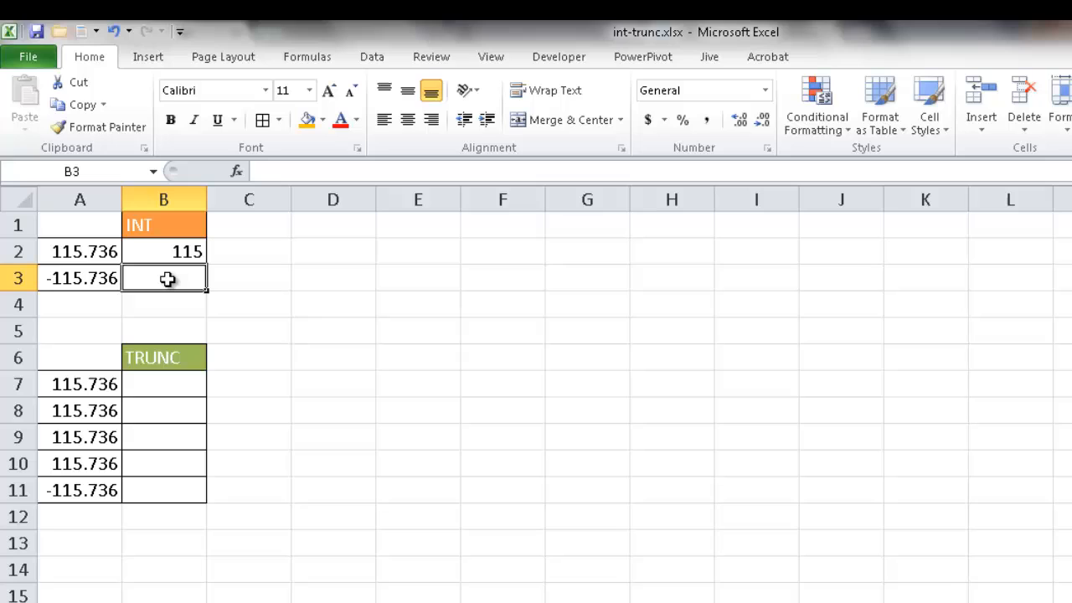
text(=)
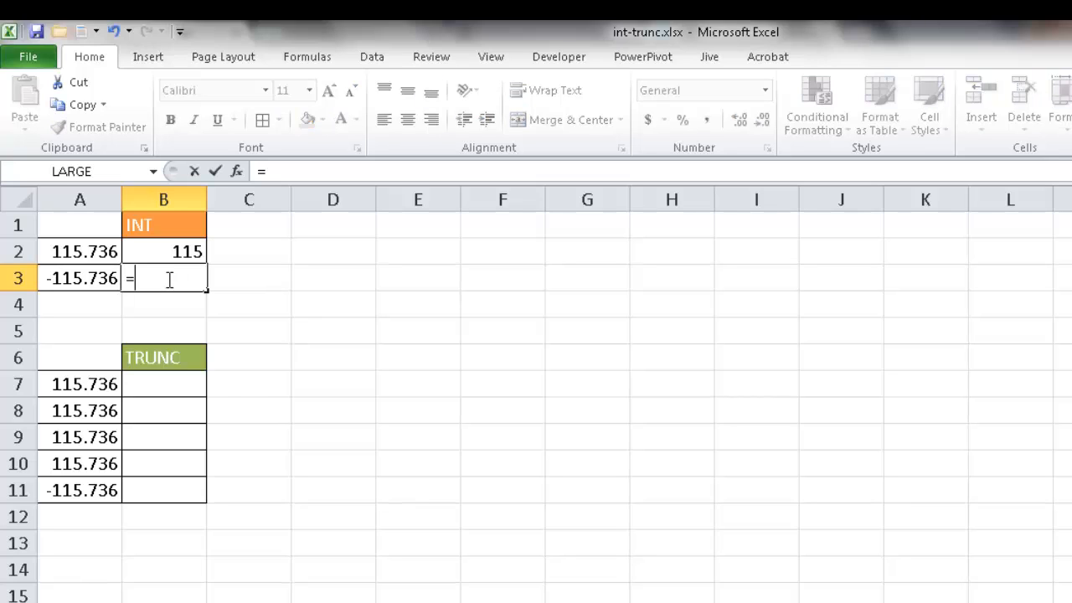
text(INT()
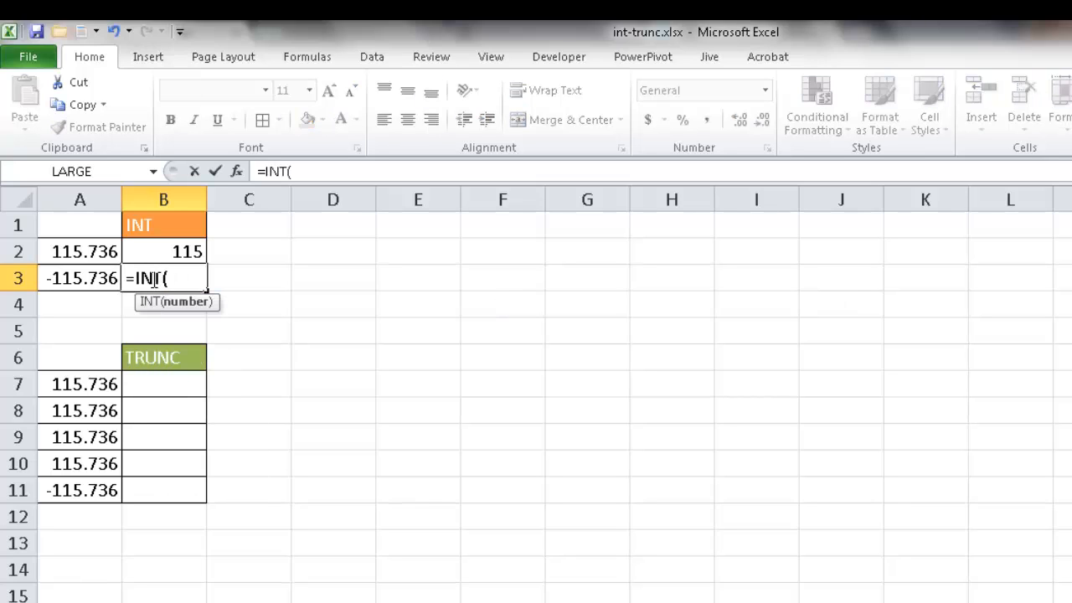
click(80, 278)
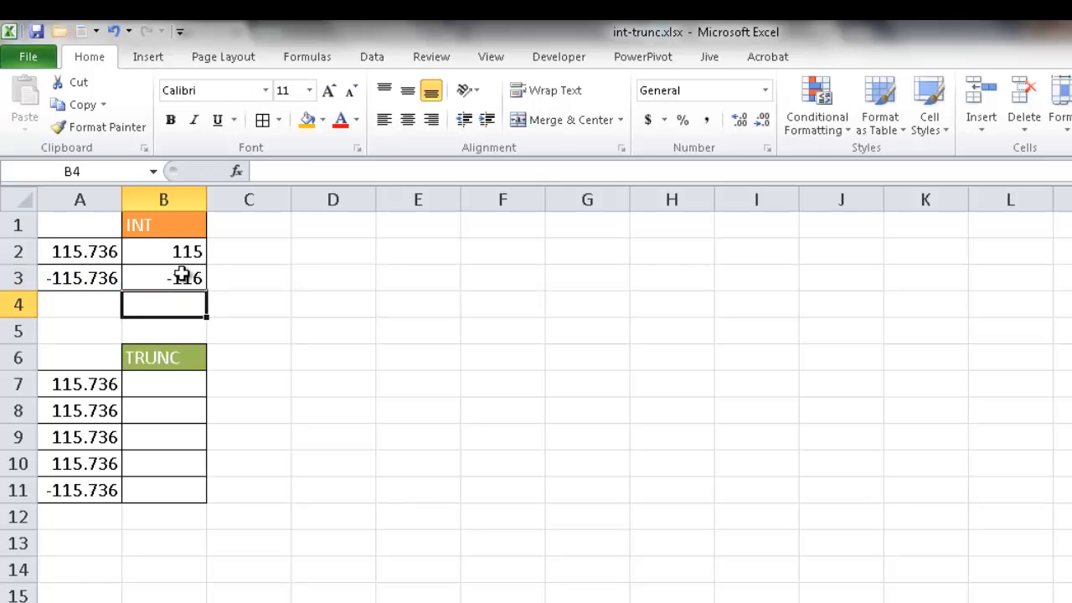
click(163, 384)
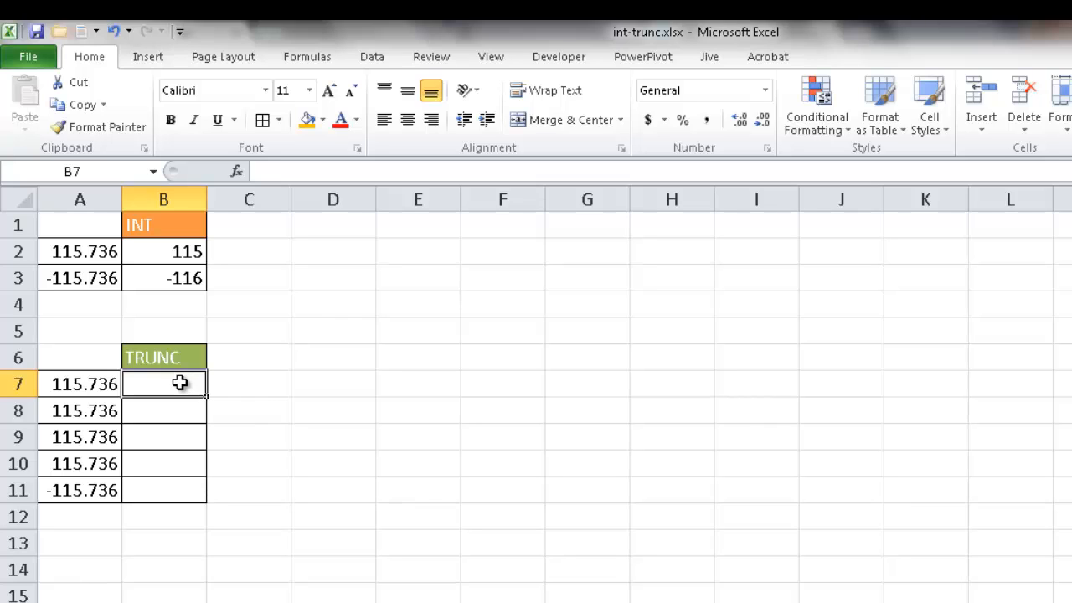
- Build =TRUNC(A7) in B7 to truncate 115.736 to 115
text(=trun)
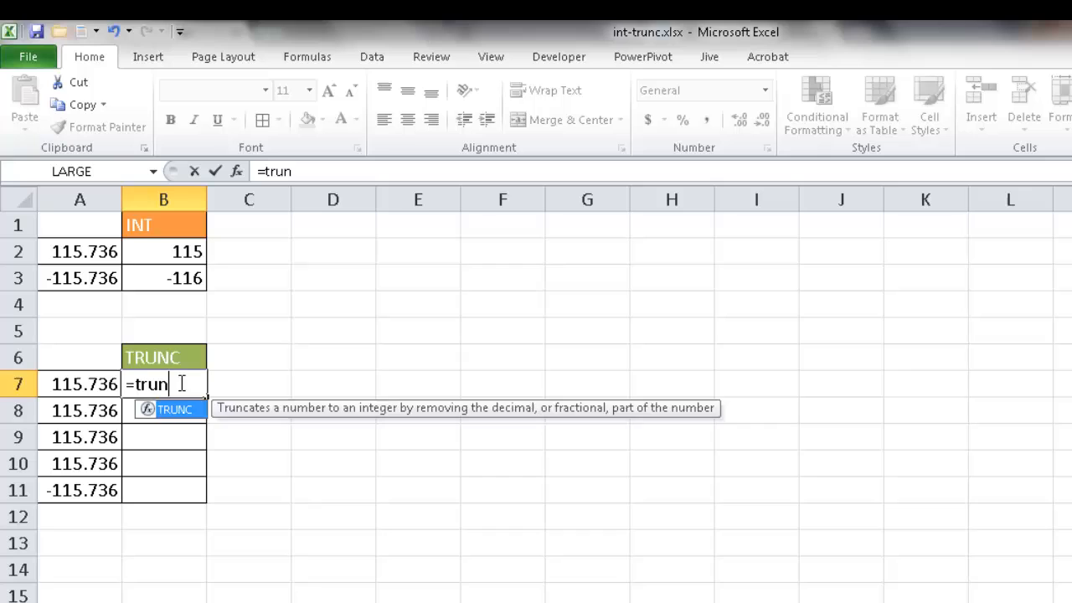
text(TRUNC()
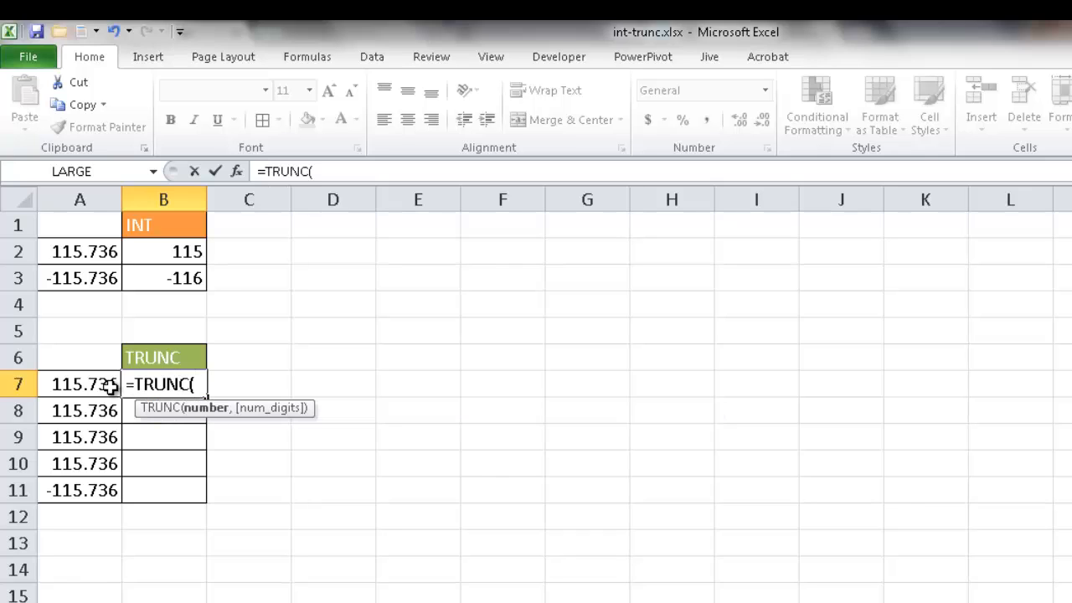
click(81, 384)
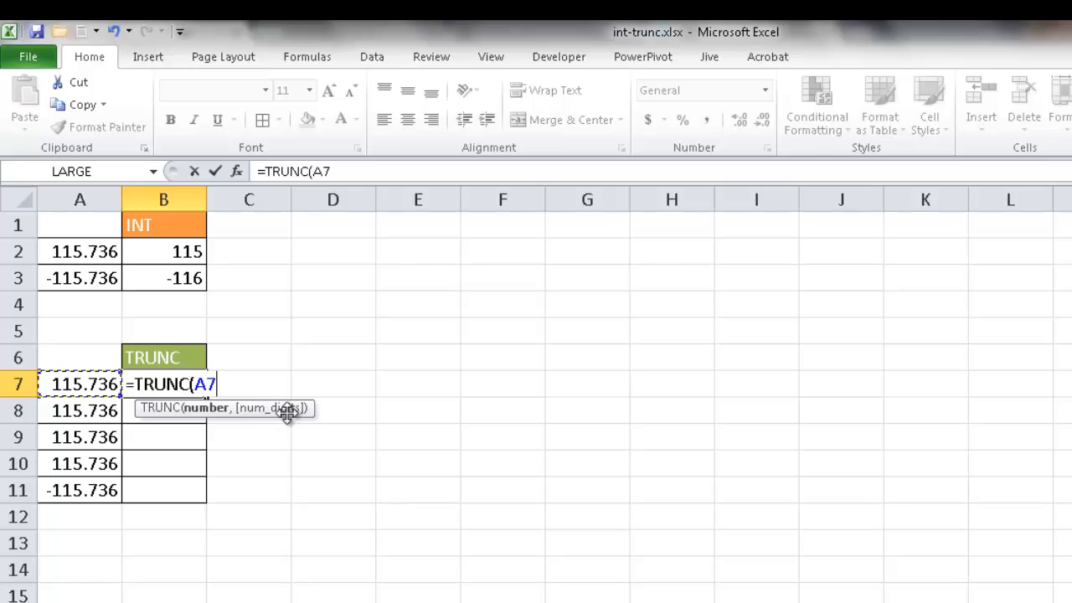
mouse_move(272, 410)
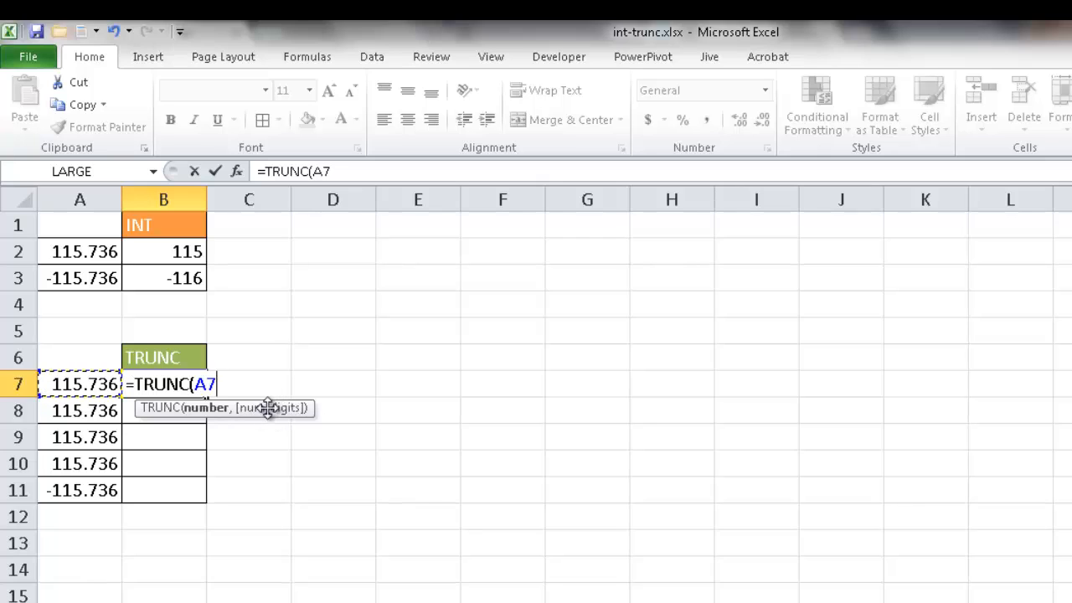
mouse_move(269, 415)
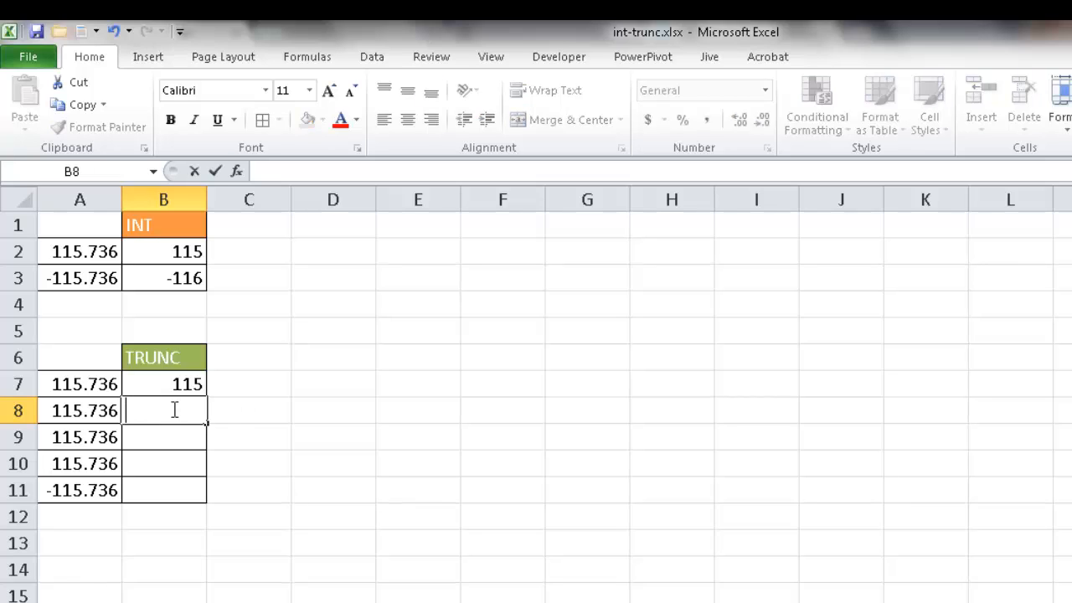
- Enter =TRUNC(A8,1) in B8 so it shows 115.7
text(tr)
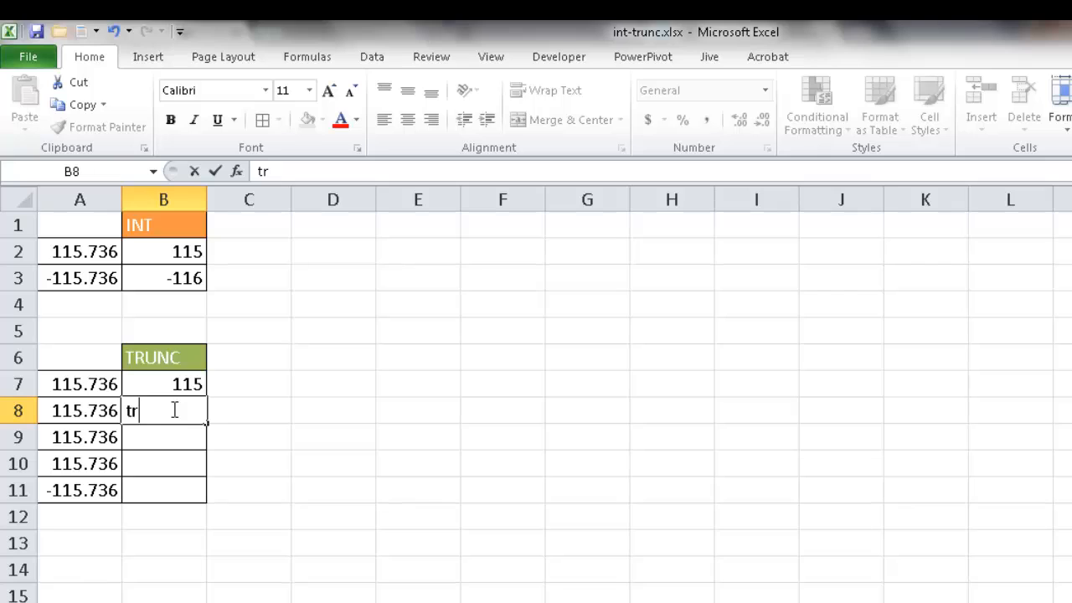
text(=)
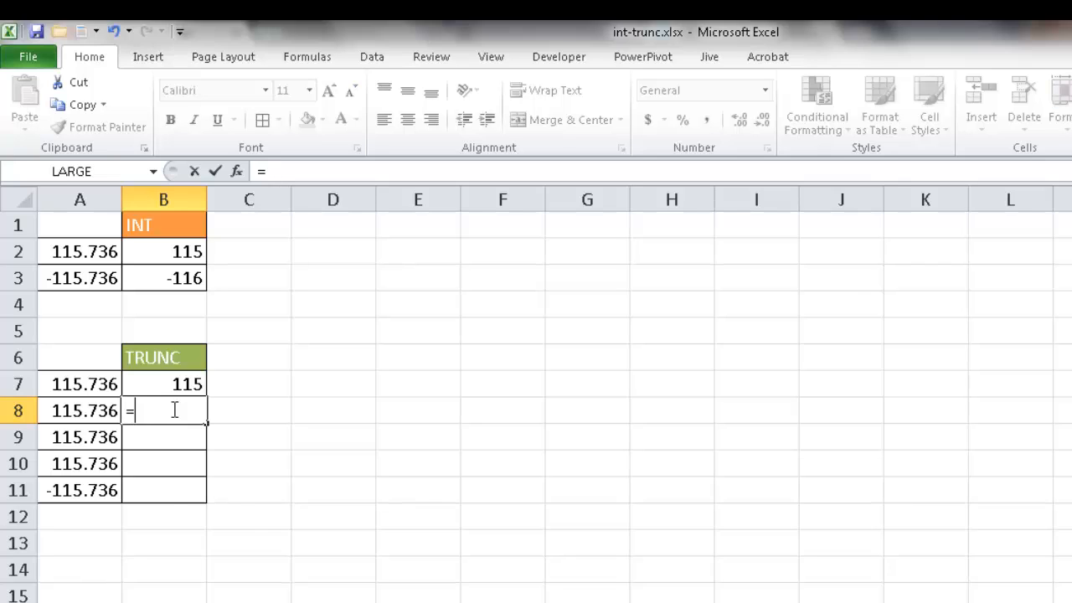
text(TRUNC()
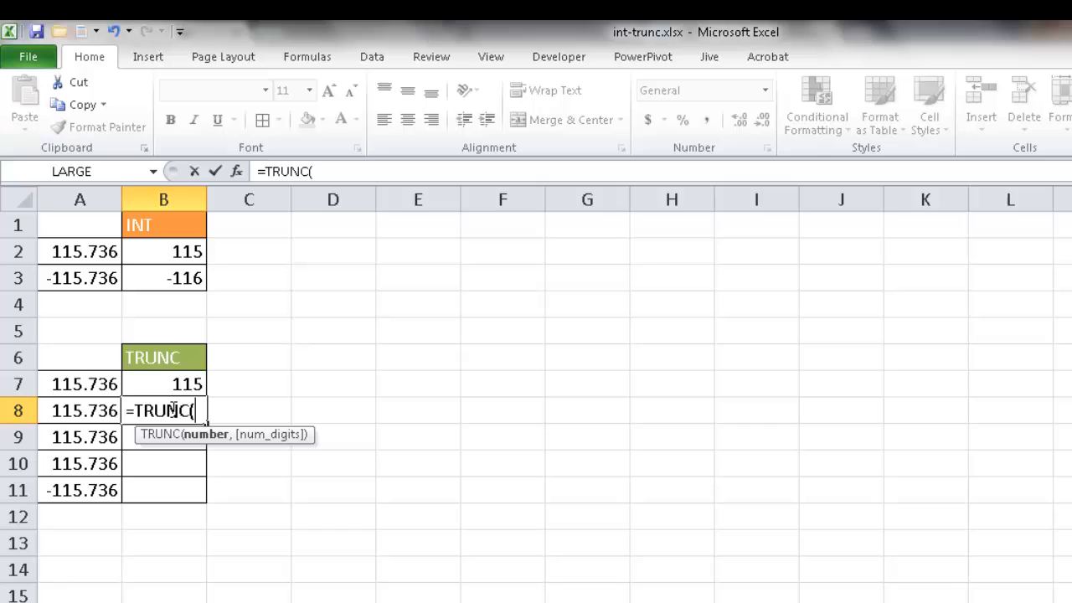
click(79, 411)
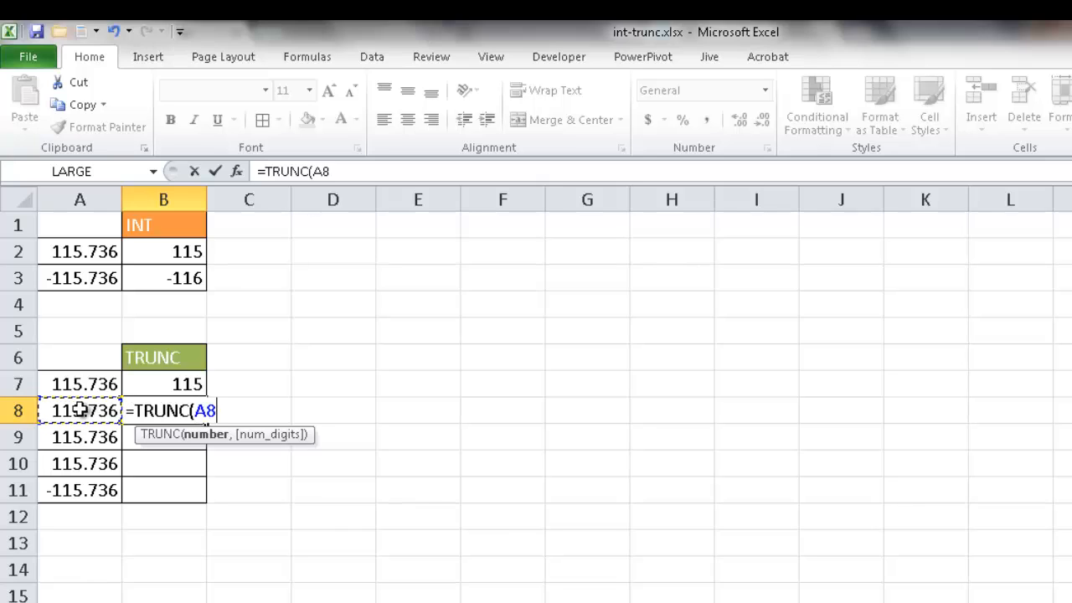
text(,1)
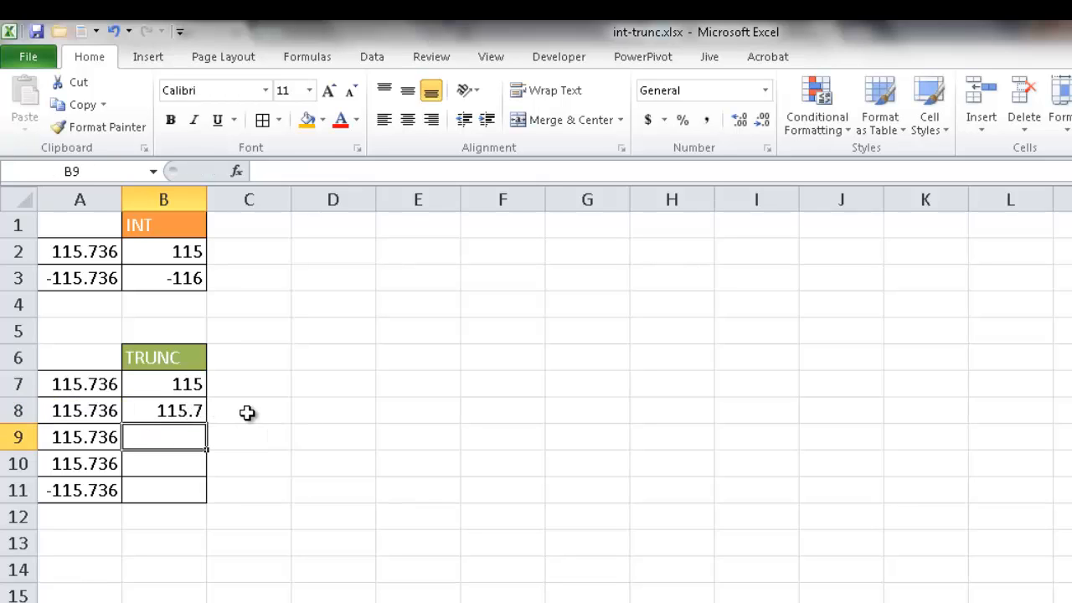
- Enter digit counts 1, 2, 3, -1 in C8:C11 and change B8 to =TRUNC(A8,C8)
text(1)
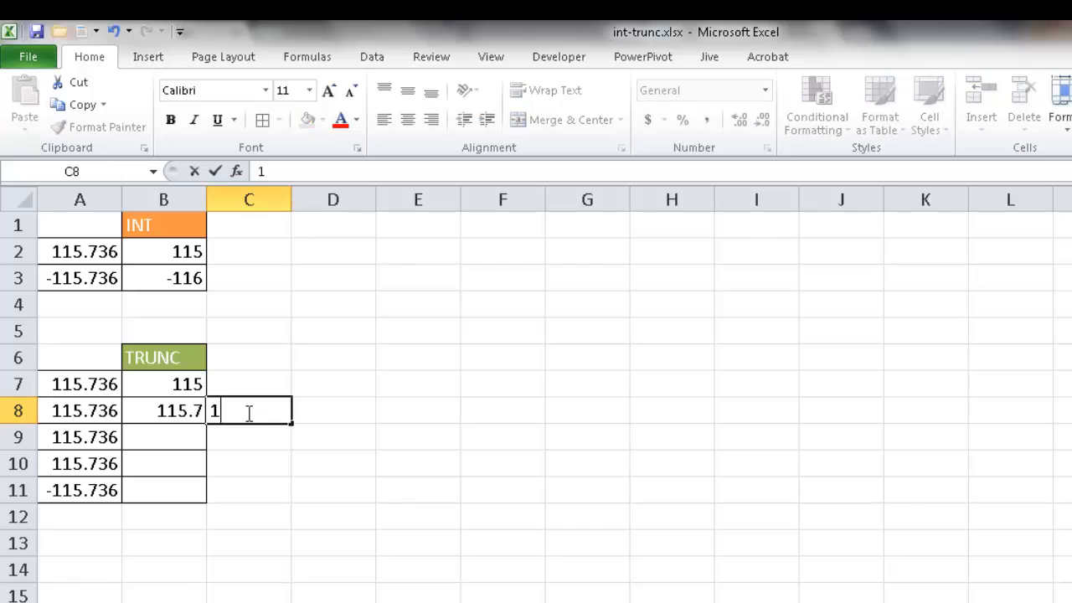
text(2)
click(249, 463)
text(3)
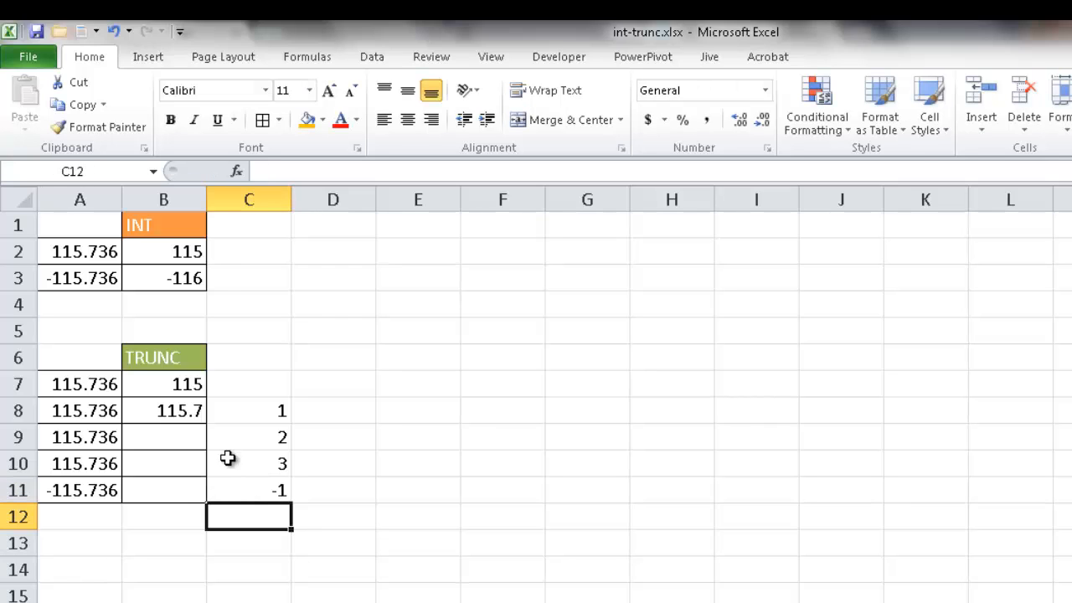
click(163, 410)
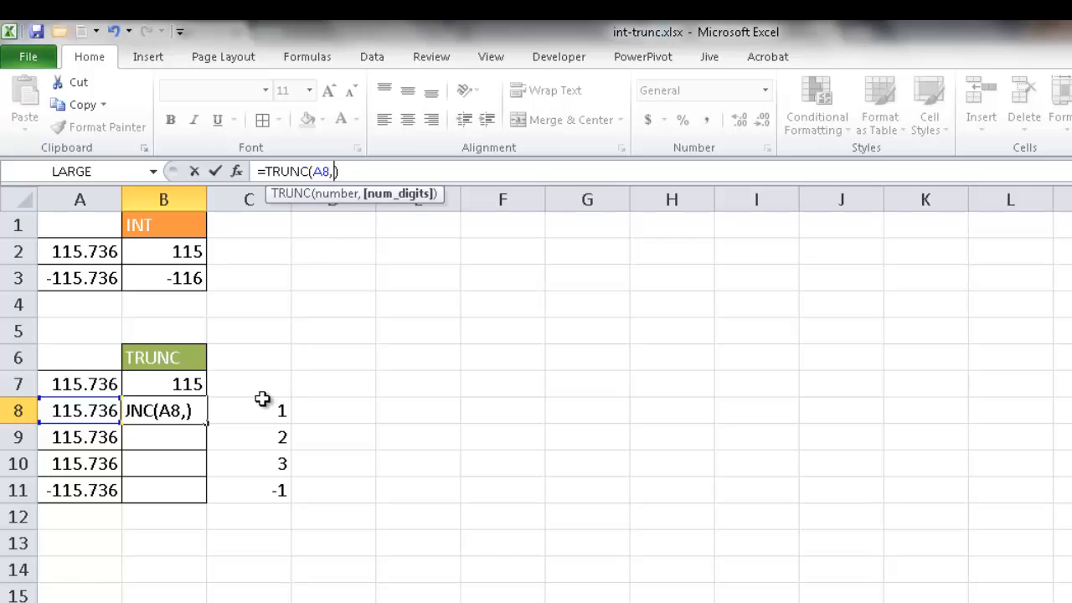
click(249, 410)
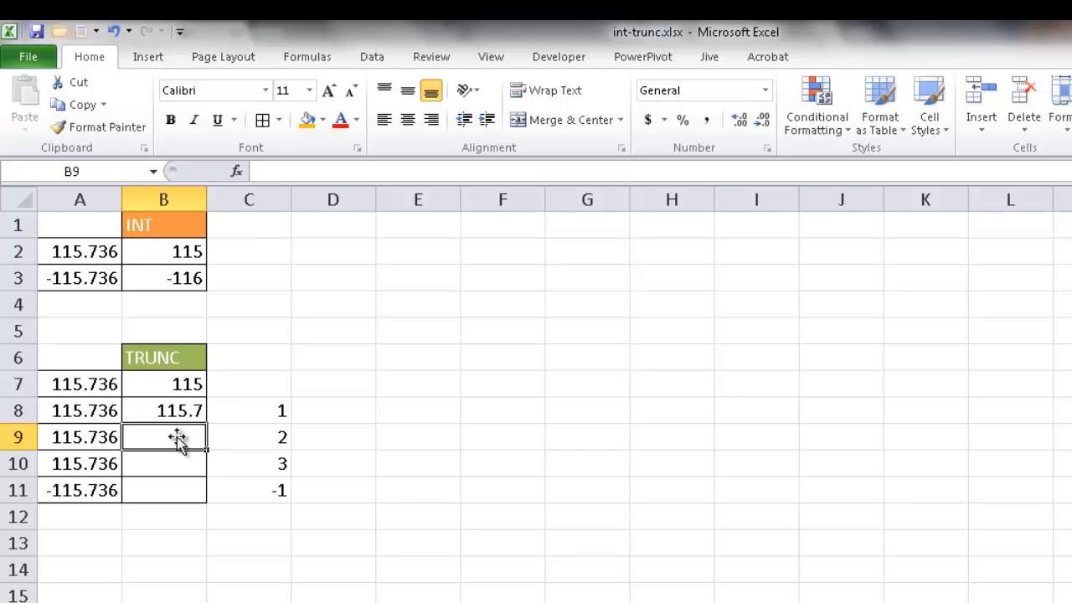
click(163, 411)
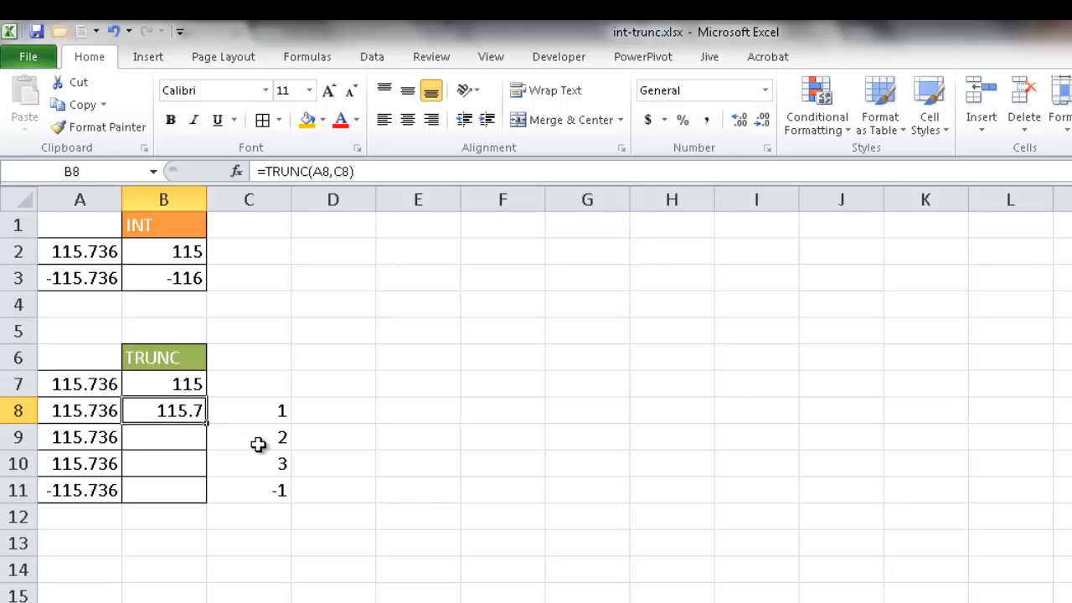
mouse_move(71, 437)
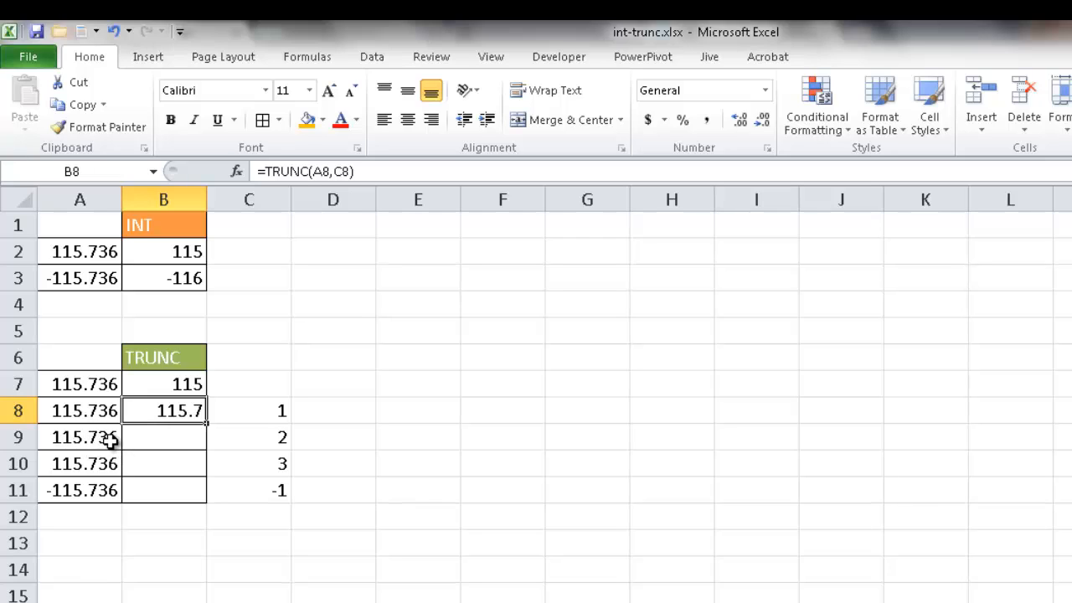
mouse_move(210, 423)
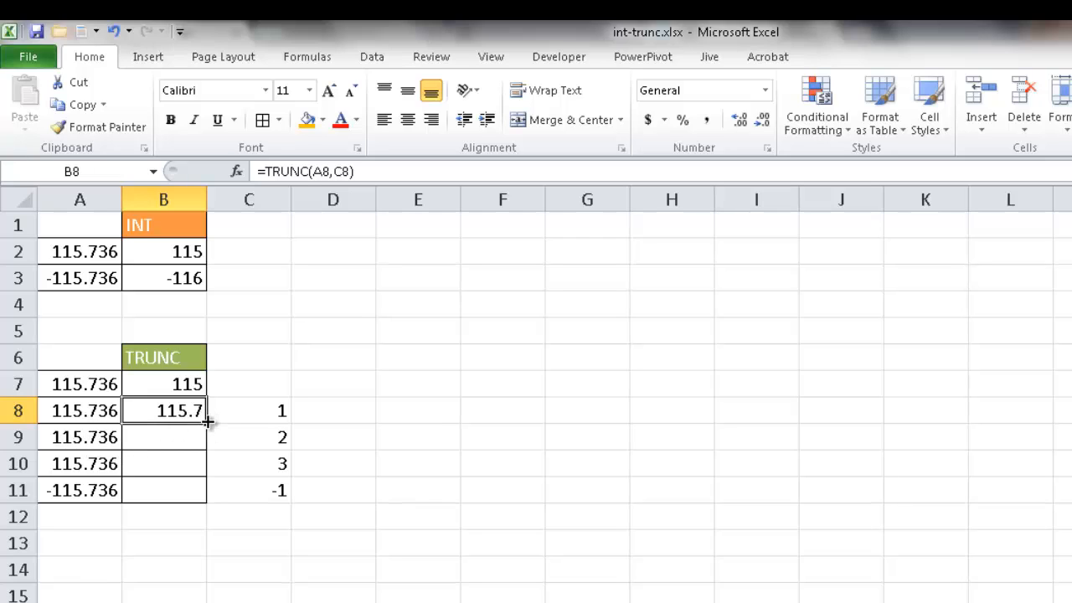
- Fill the TRUNC formula into B9 and B10, changing A10 to 115.7367
drag(205, 411, 179, 437)
text(115.737)
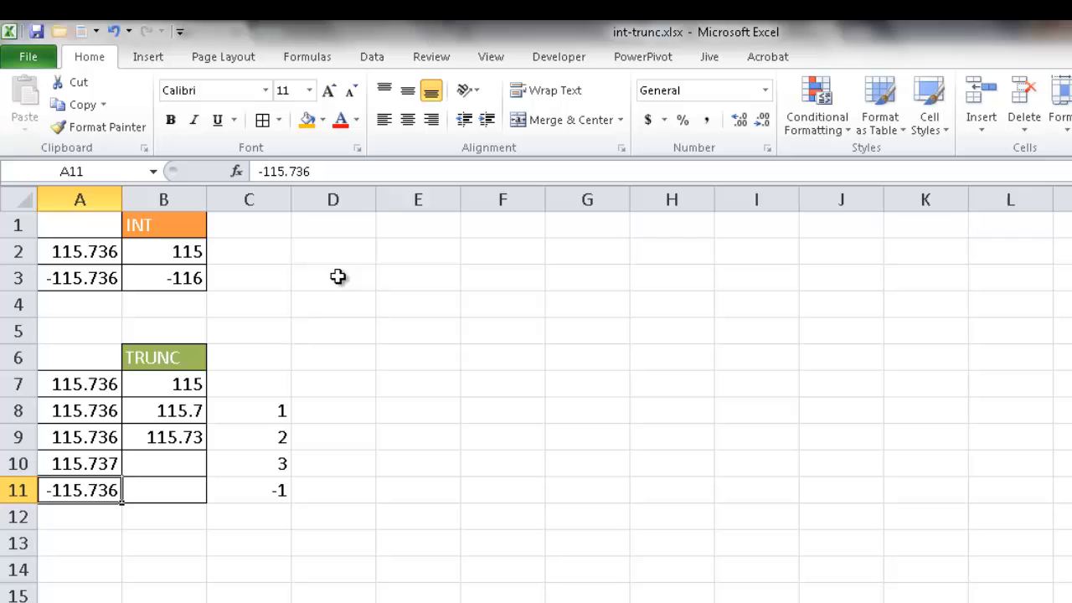
click(80, 463)
text(115.7367)
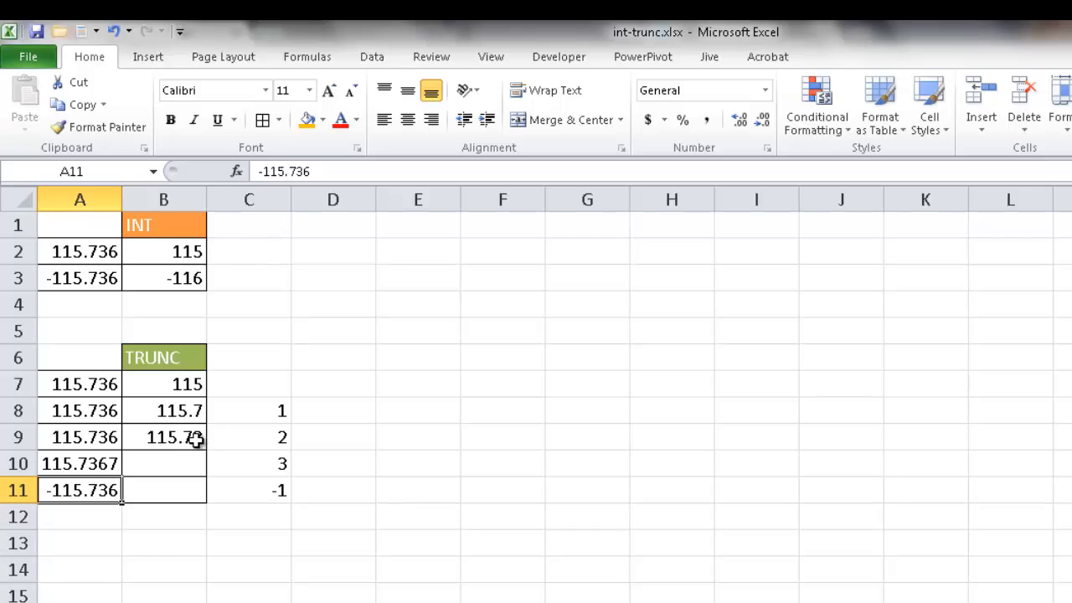
click(163, 436)
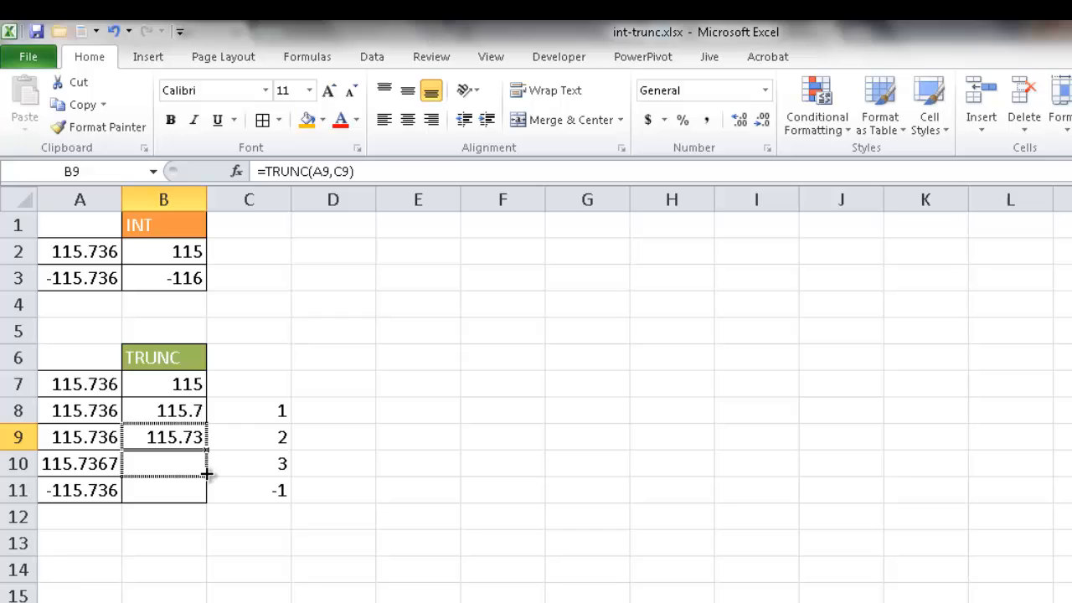
drag(207, 437, 207, 473)
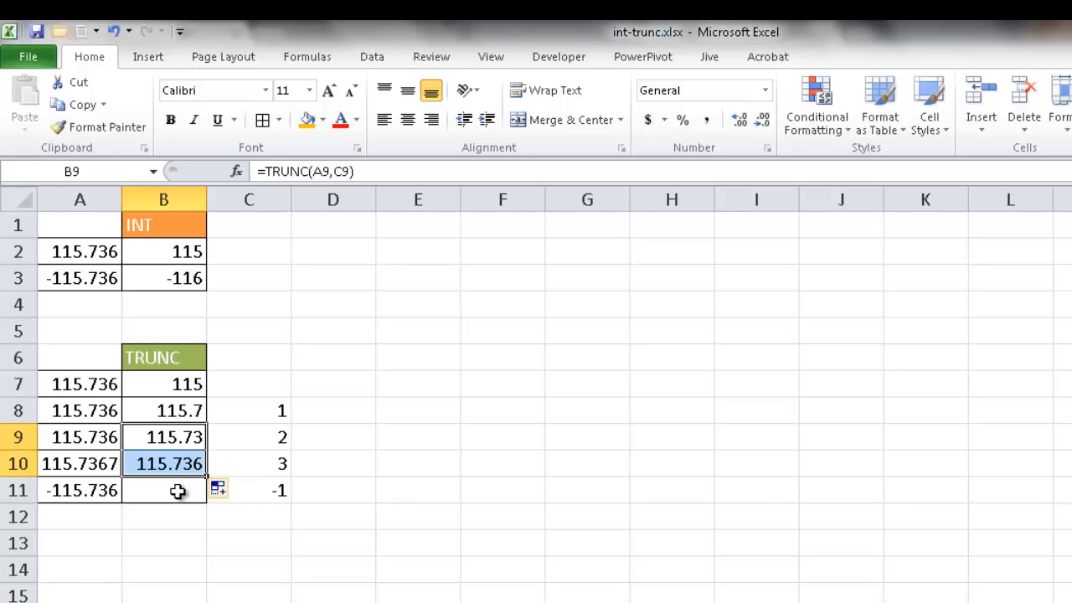
click(162, 490)
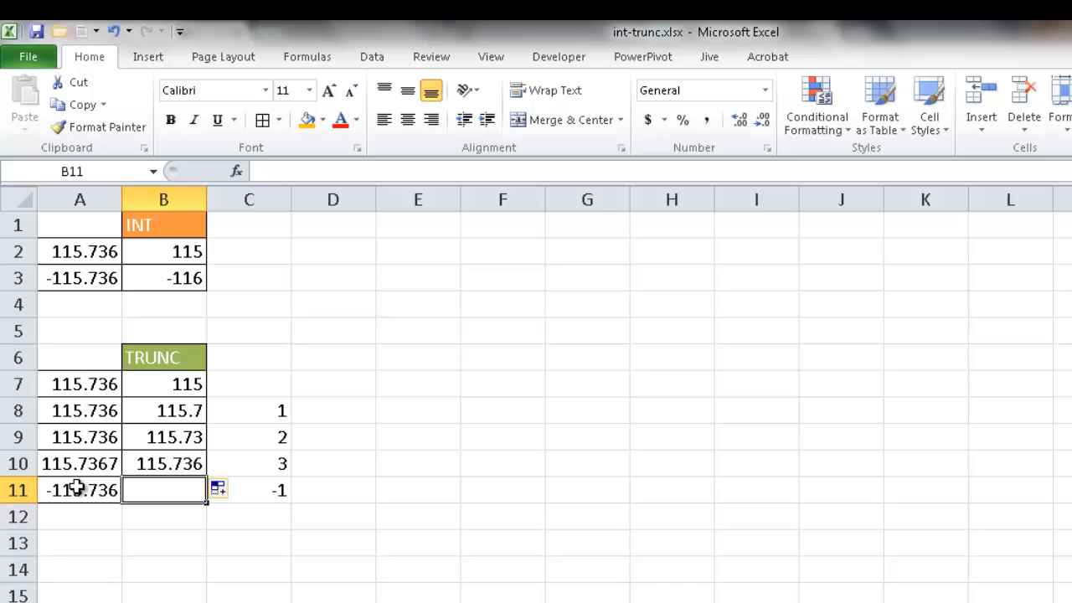
mouse_move(79, 481)
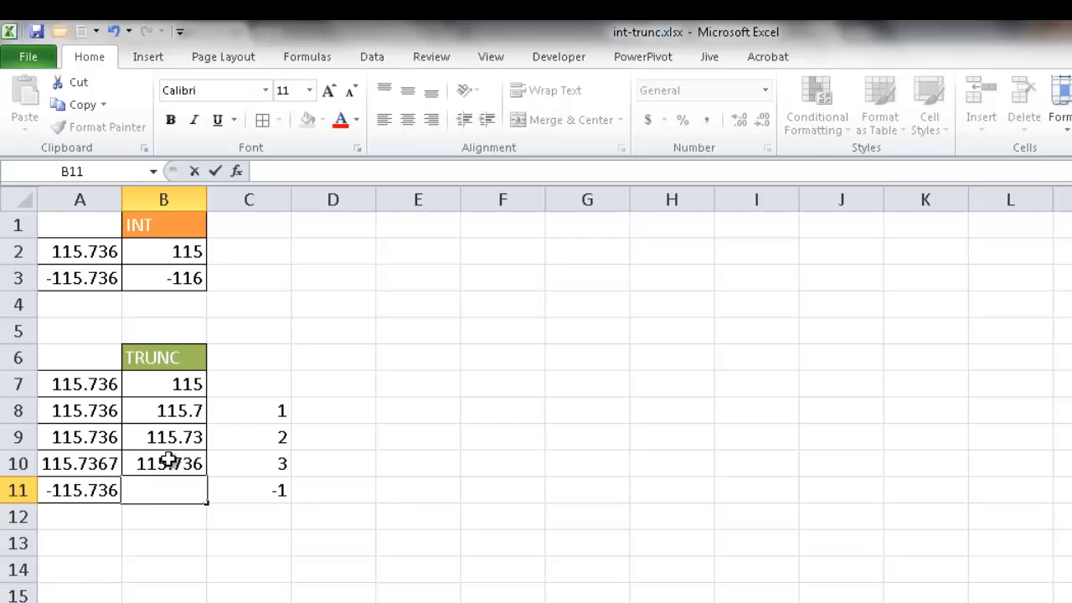
- Enter =TRUNC(A11,C11) in B11 with C11 set to -2, giving -100
click(163, 463)
text(-2)
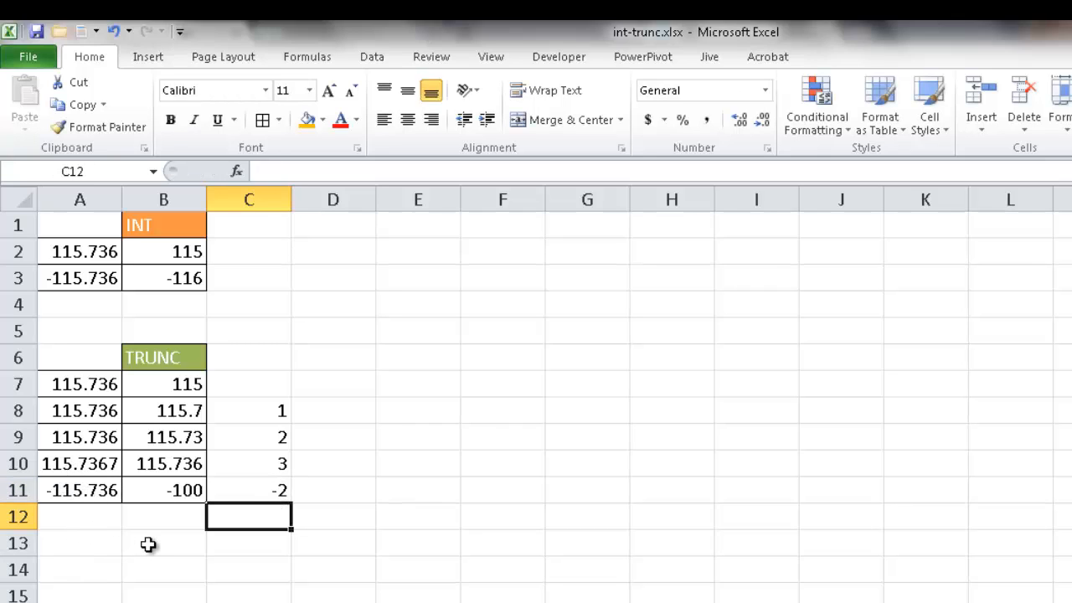
mouse_move(394, 563)
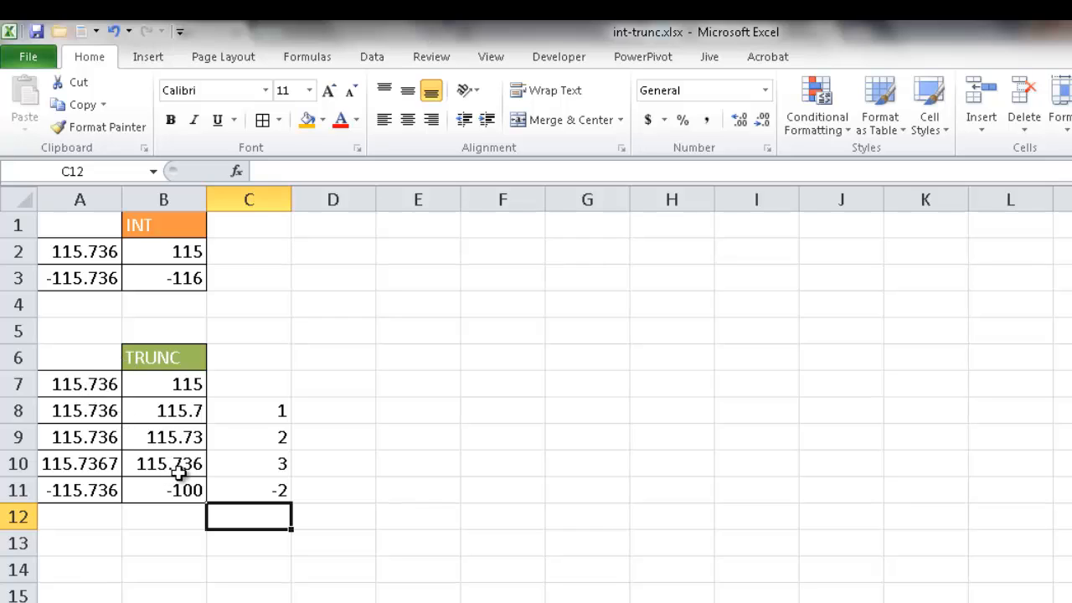
mouse_move(219, 496)
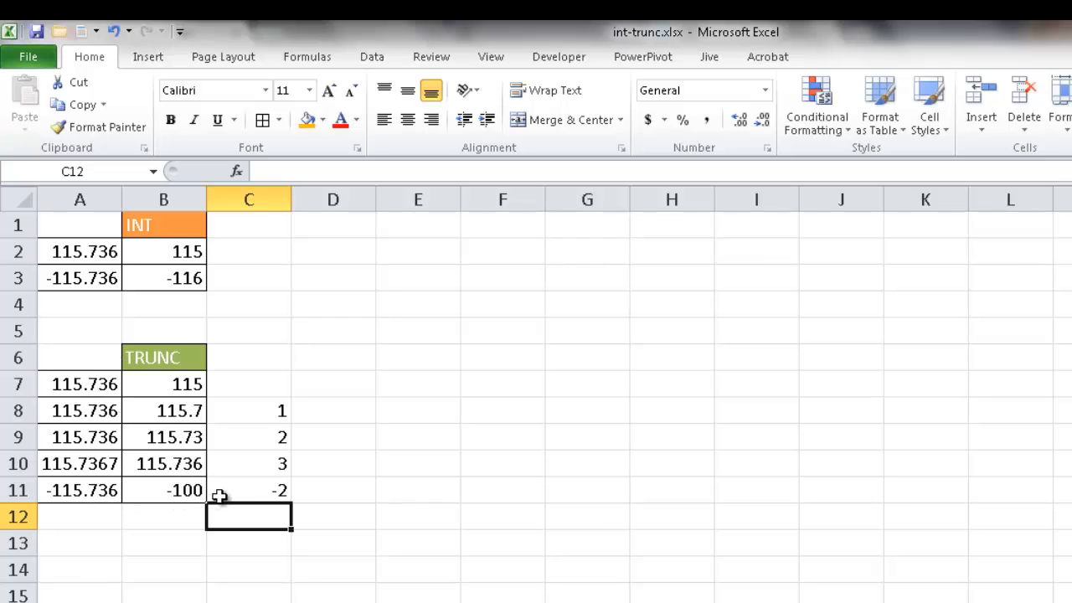
mouse_move(224, 480)
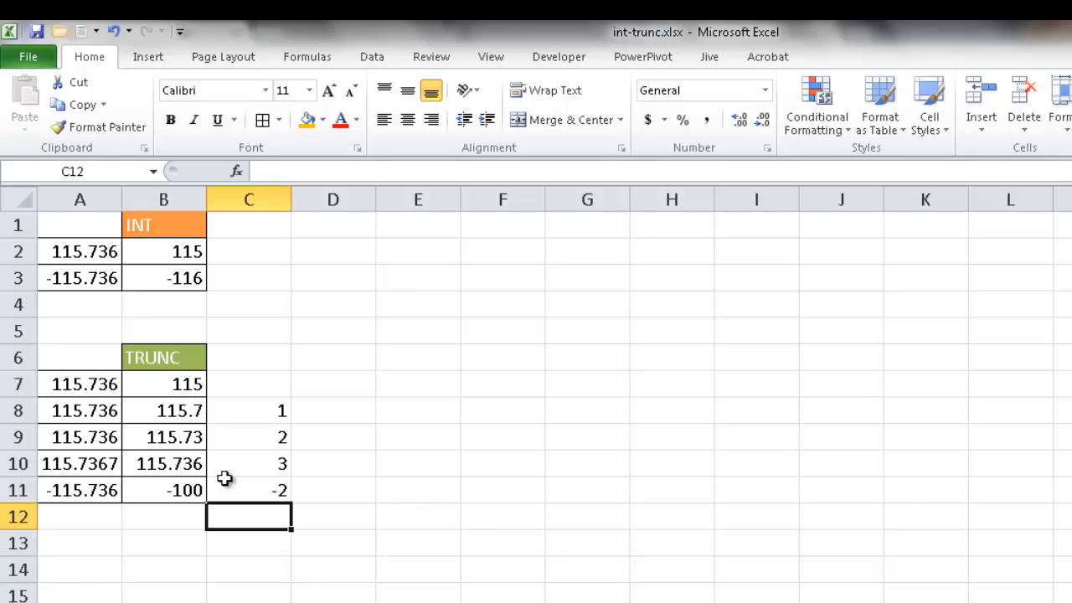
mouse_move(407, 499)
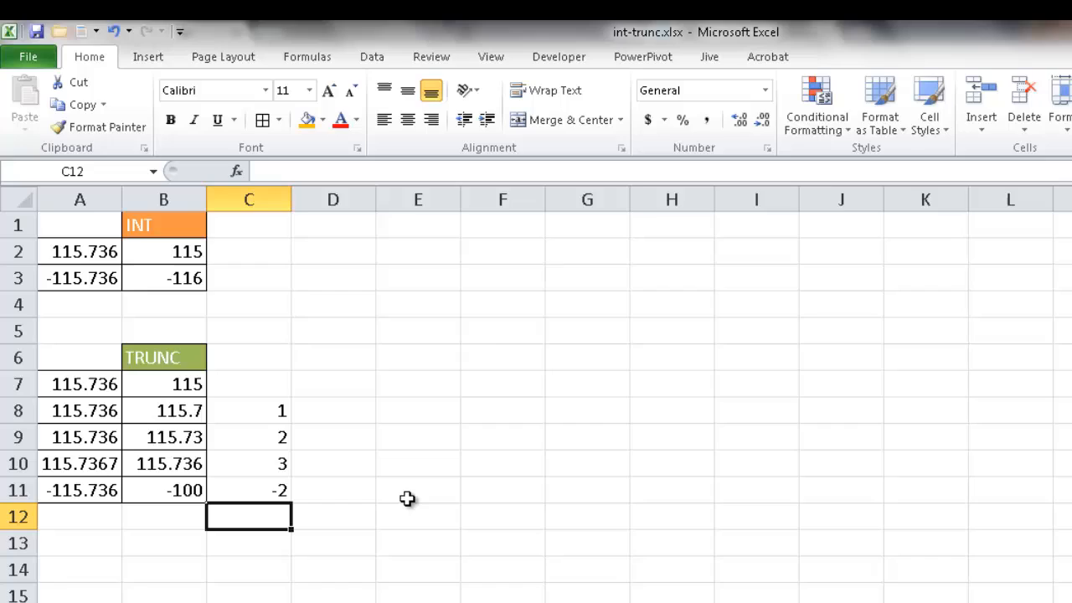